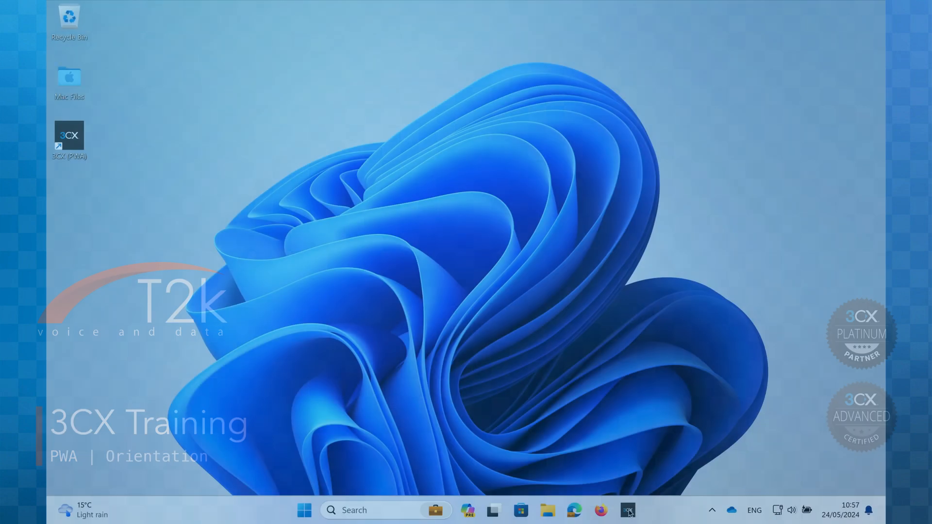
# Step: Launch 3CX from the desktop shortcut, place a test call to Mr Strong 304 and hang up
pyautogui.click(627, 509)
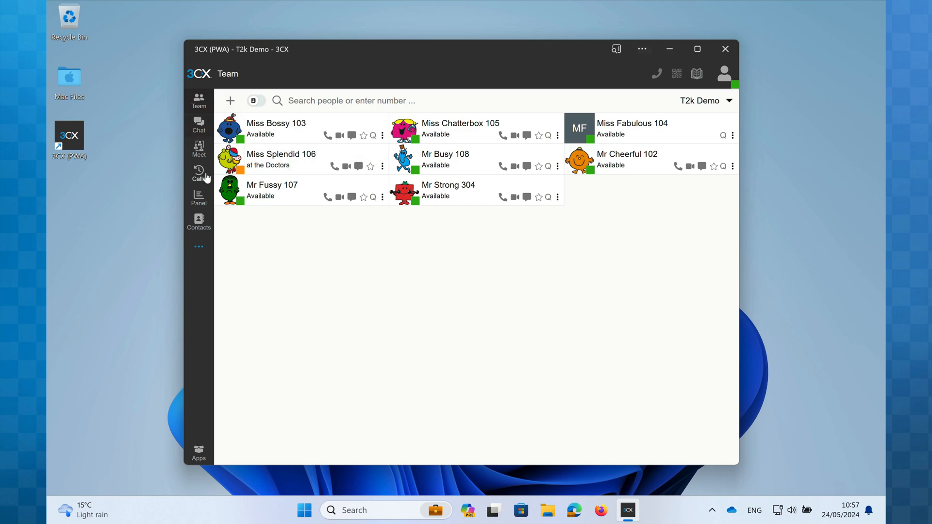
pyautogui.moveTo(198, 101)
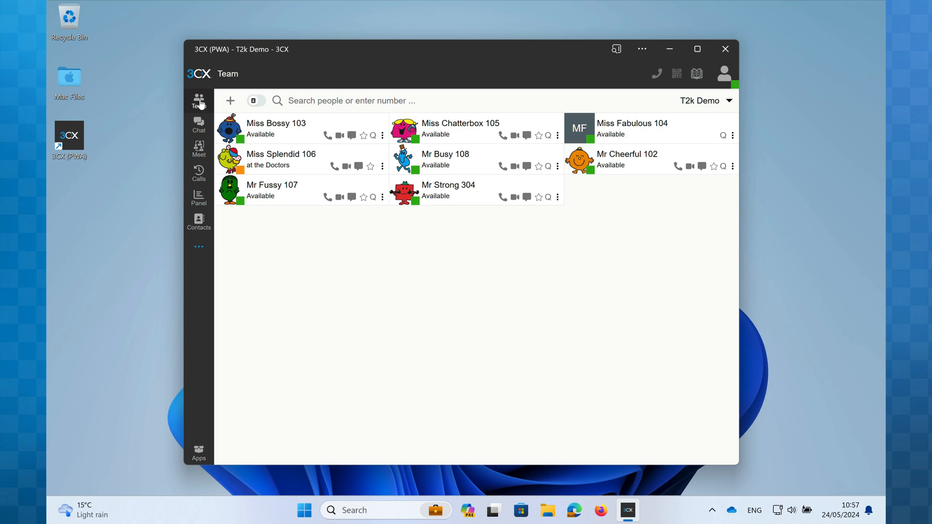
pyautogui.moveTo(353, 264)
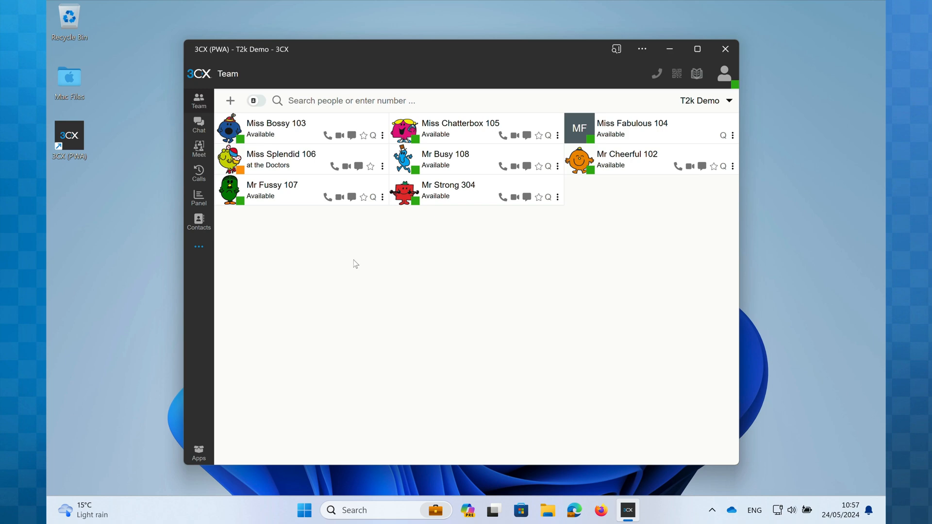
pyautogui.moveTo(654, 250)
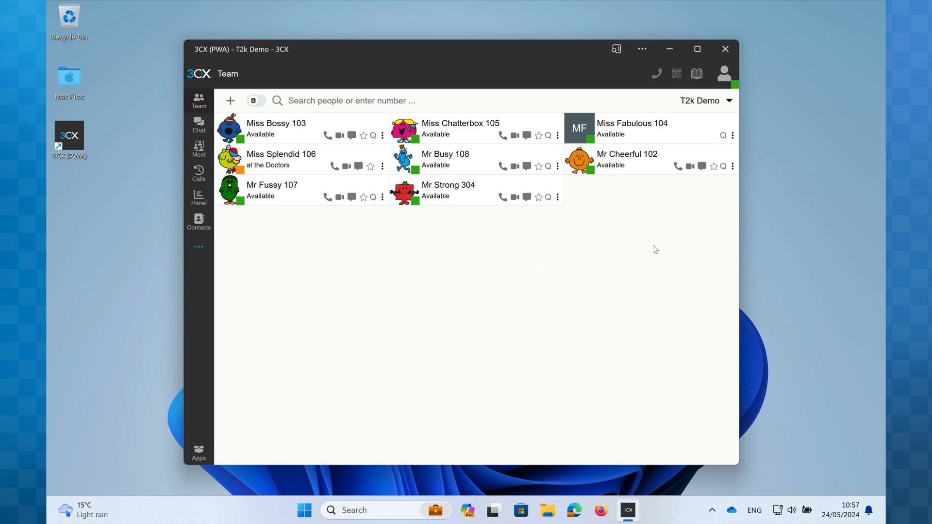
pyautogui.moveTo(688, 234)
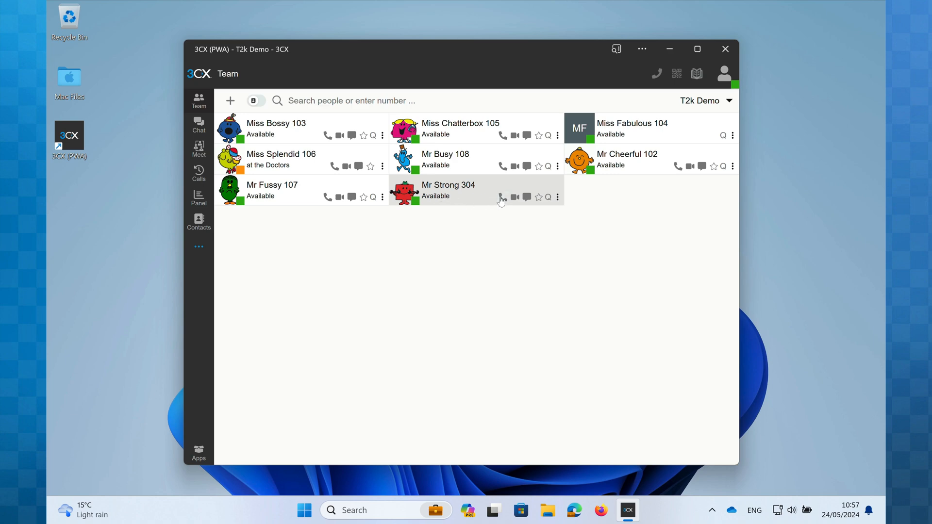
pyautogui.click(501, 196)
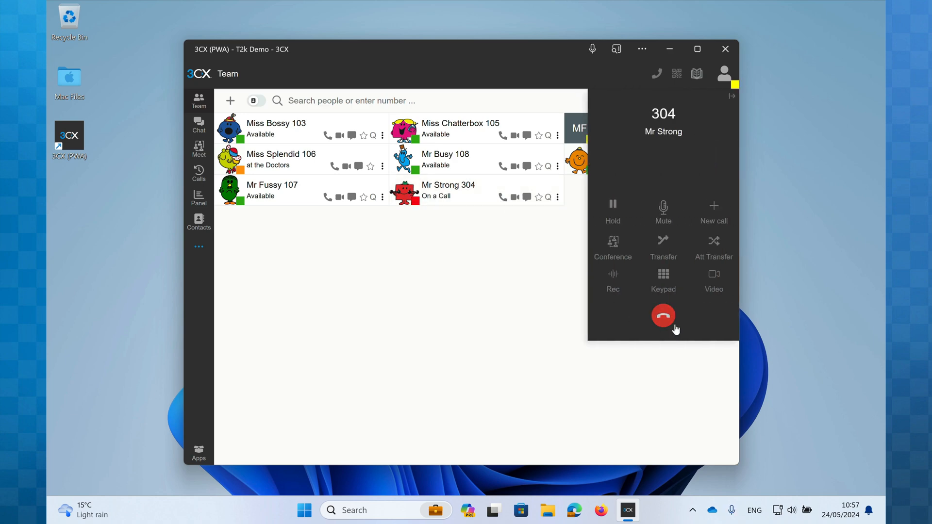
pyautogui.click(663, 315)
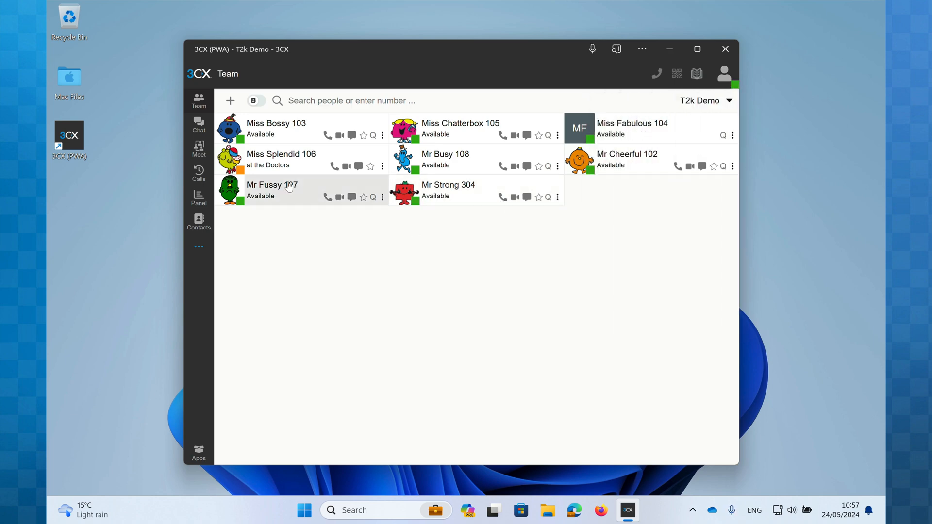
# Step: Send "I'll bring the coffee!" in the Mr Cheerful 102 and Mr Fussy 107 group chat
pyautogui.click(198, 125)
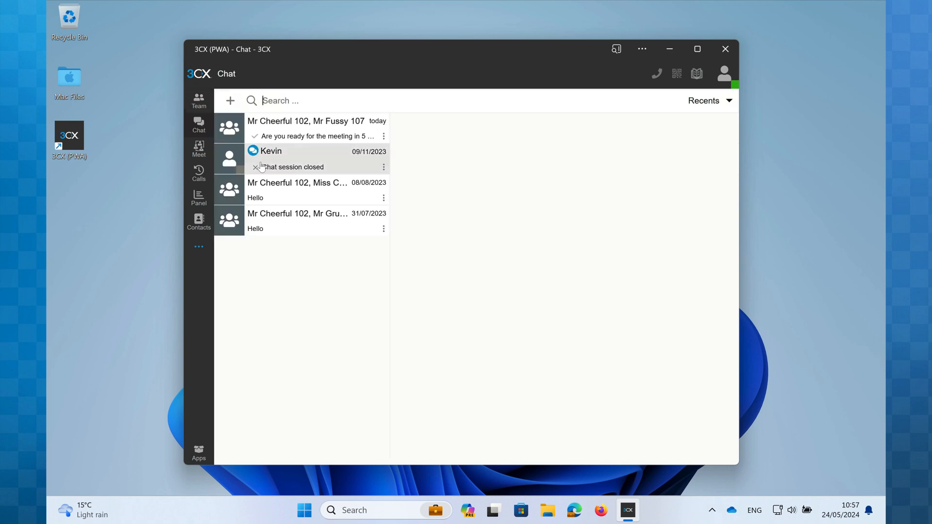
pyautogui.click(305, 128)
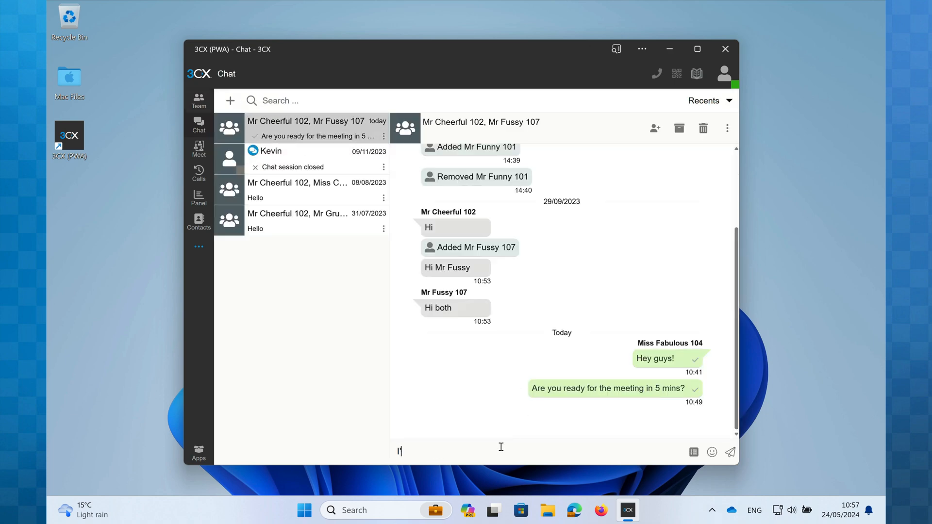
pyautogui.write("I'll bring the")
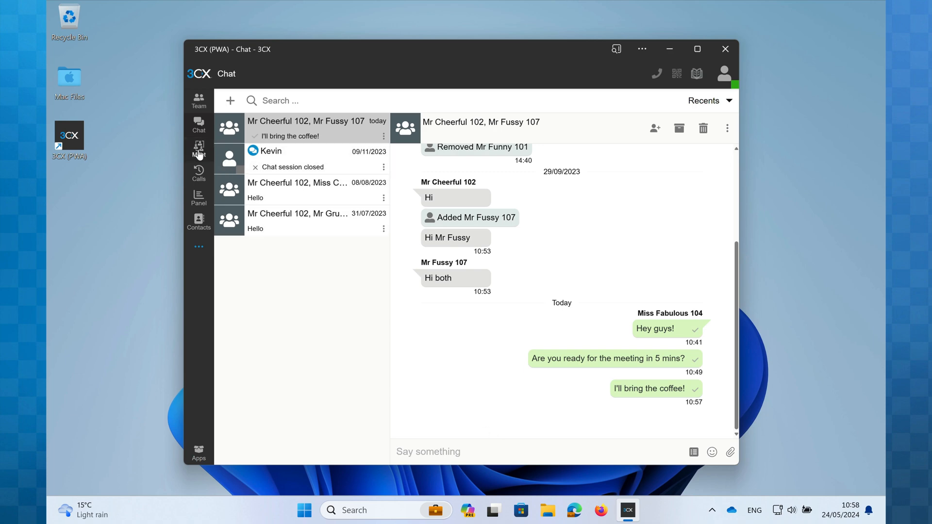
# Step: Show the Meet pre-join screen, toggling the webcam on and back off
pyautogui.click(198, 151)
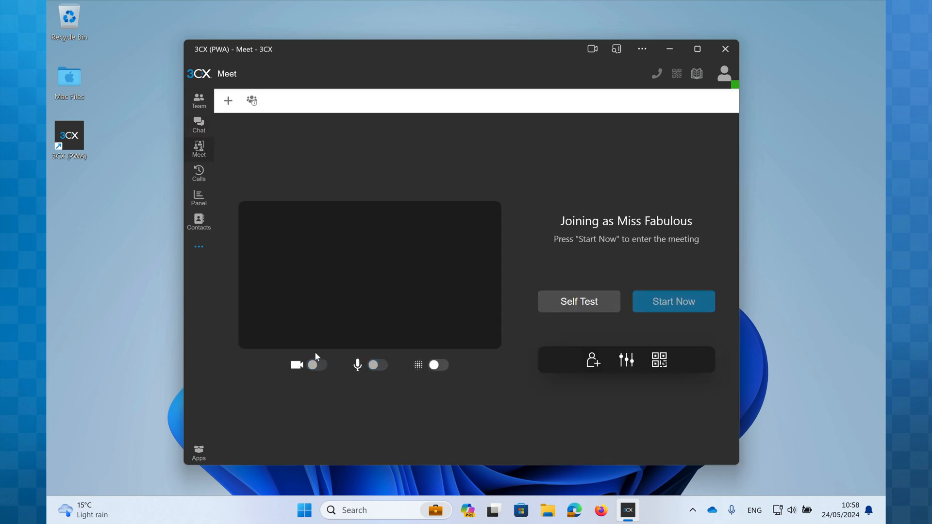
pyautogui.click(316, 365)
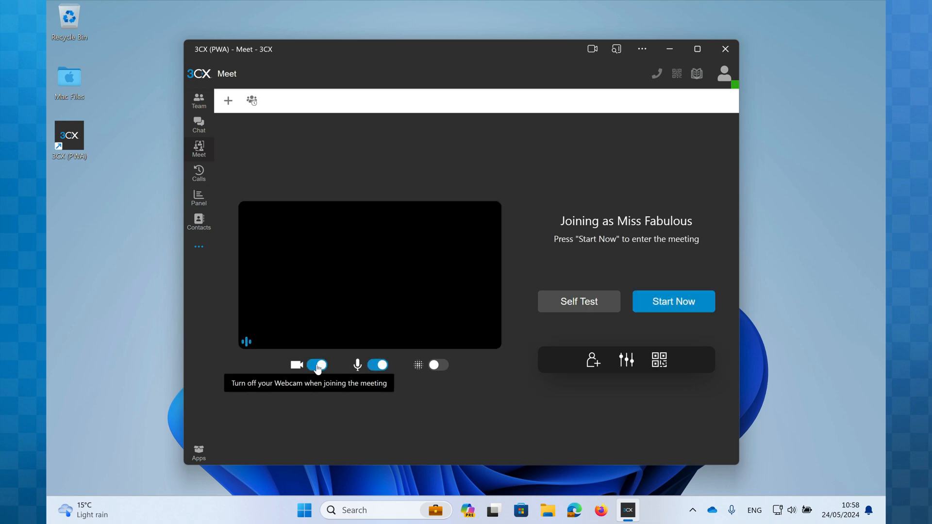
pyautogui.click(318, 363)
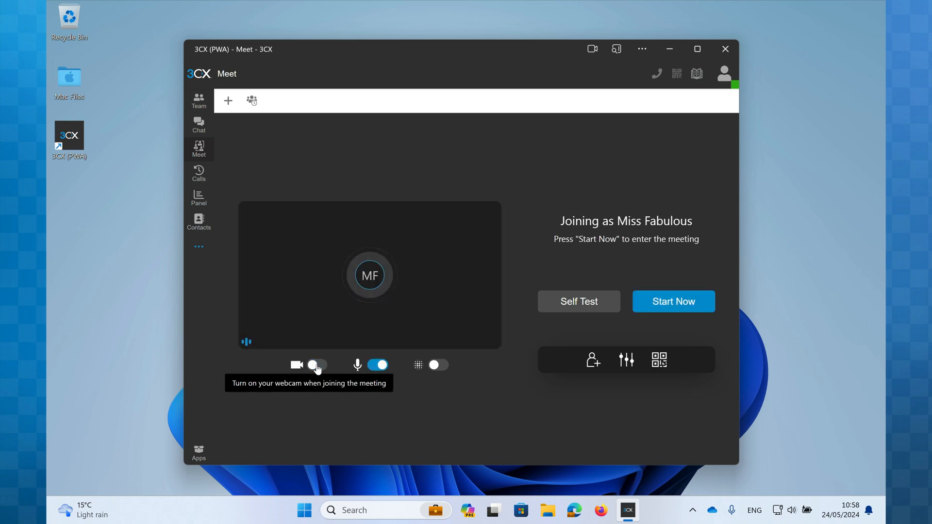
pyautogui.moveTo(474, 424)
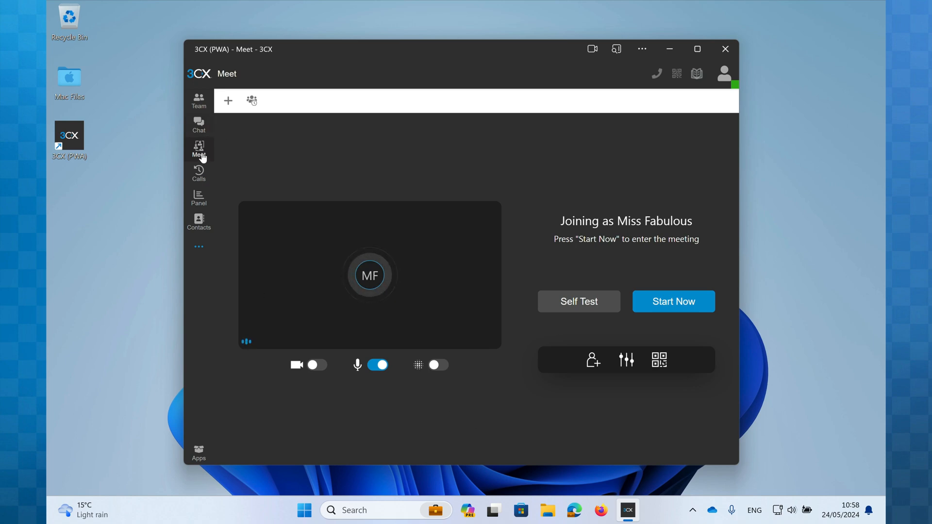
# Step: Show the Calls history listing recent calls with Mr Strong 304 and Mr Cheerful 102
pyautogui.click(198, 173)
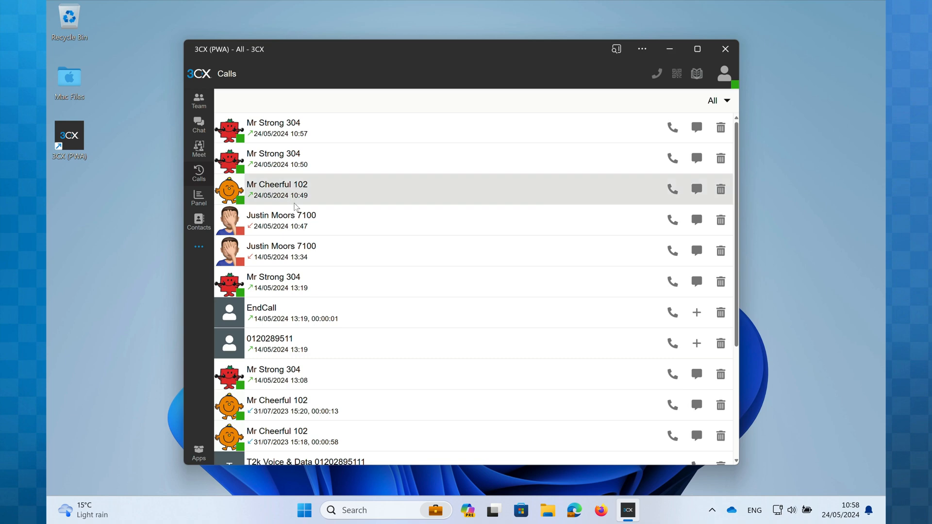
pyautogui.moveTo(500, 245)
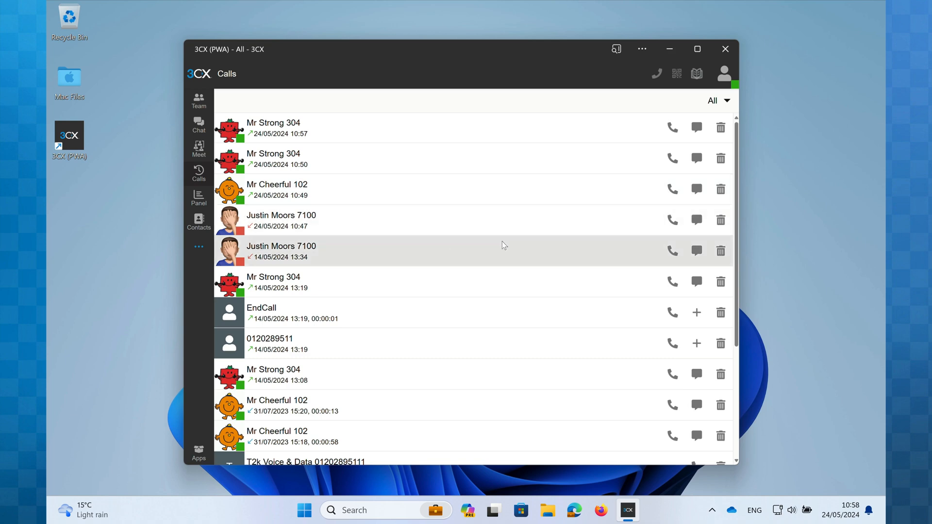
pyautogui.moveTo(508, 221)
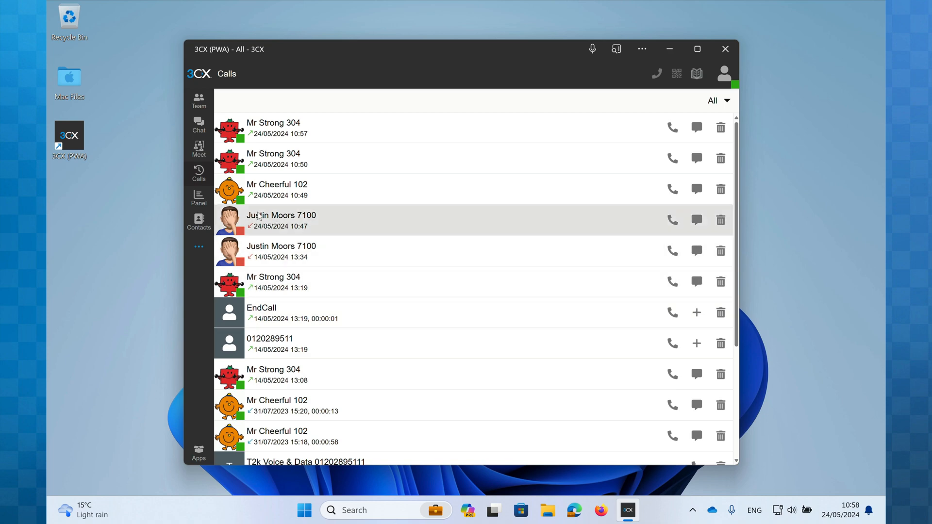
# Step: Show the Panel view with agent queue status and zero waiting calls
pyautogui.click(198, 198)
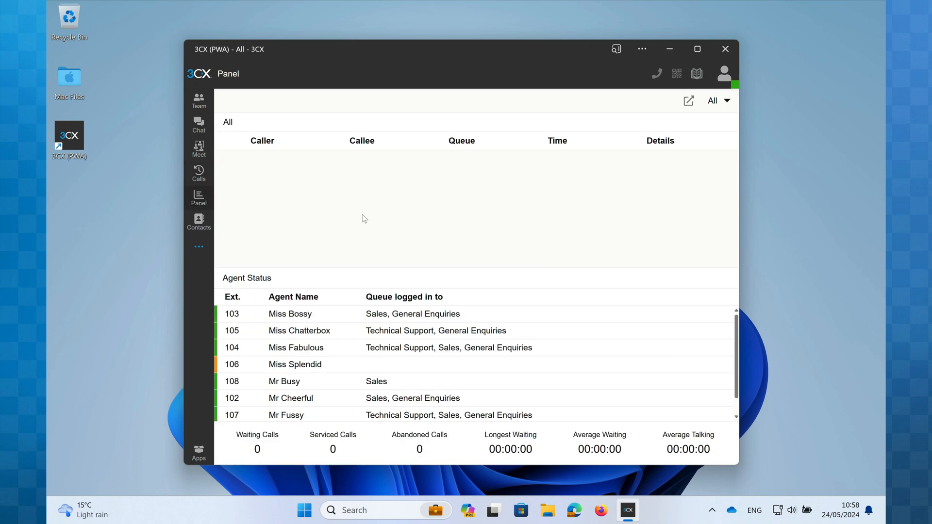
pyautogui.moveTo(453, 220)
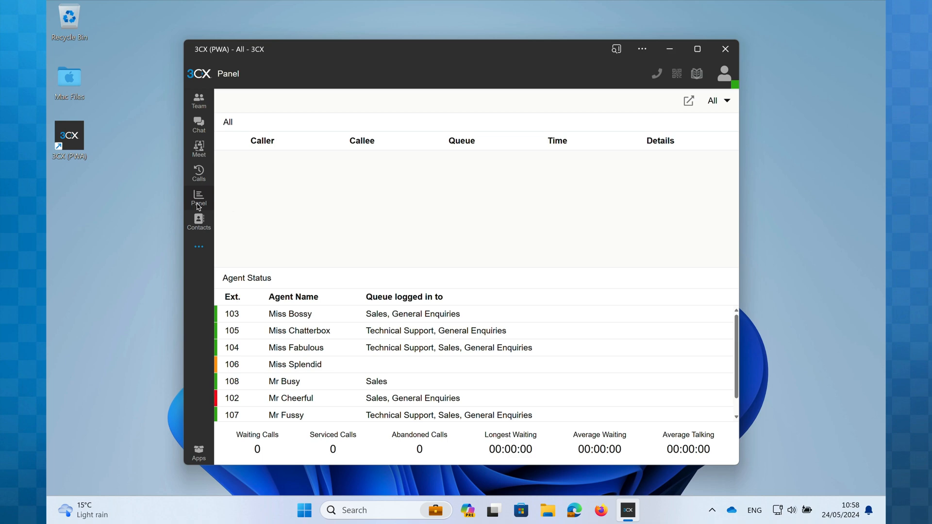
# Step: Browse Contacts: view a blank new contact form and Pierre's details, then return to the list
pyautogui.click(198, 221)
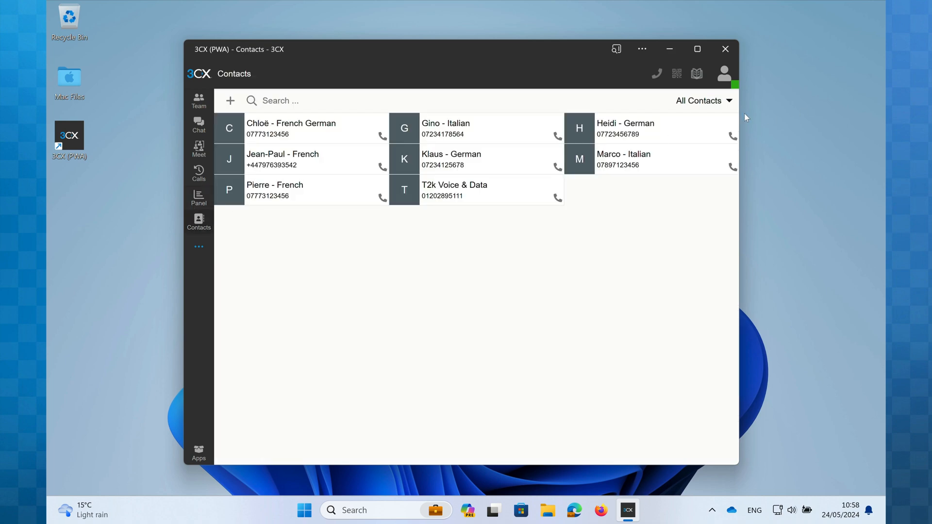
pyautogui.click(230, 100)
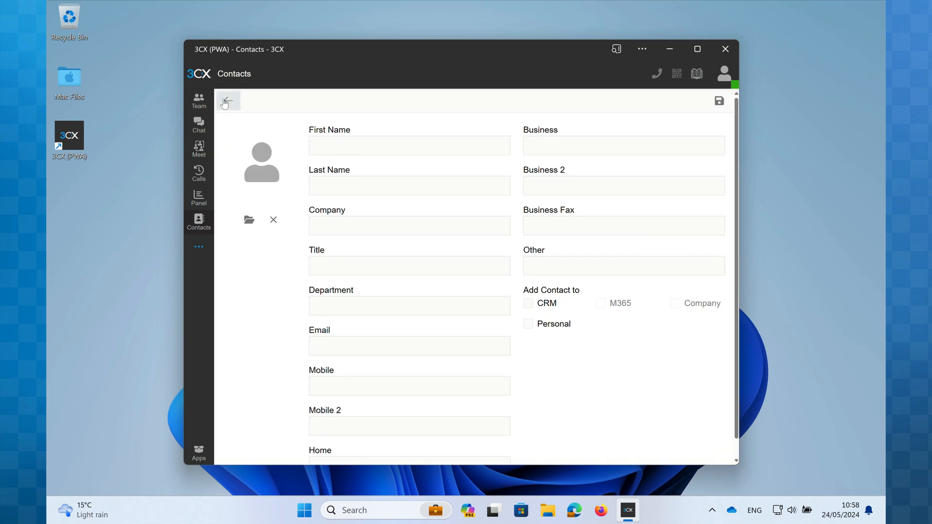
pyautogui.click(227, 100)
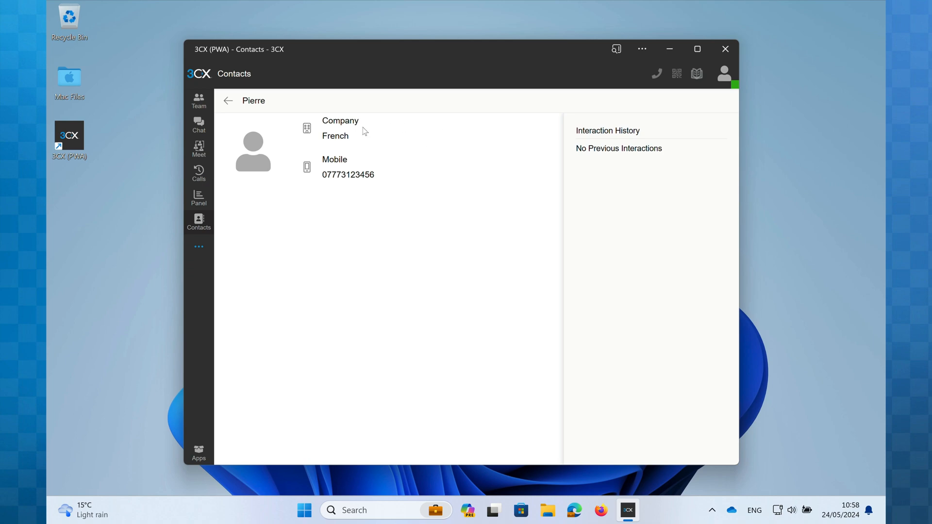
pyautogui.click(228, 99)
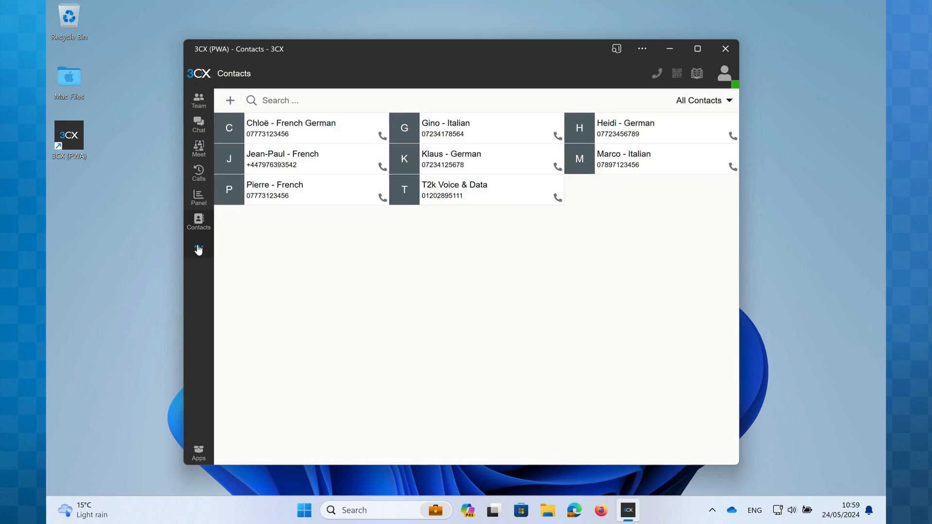
pyautogui.click(198, 249)
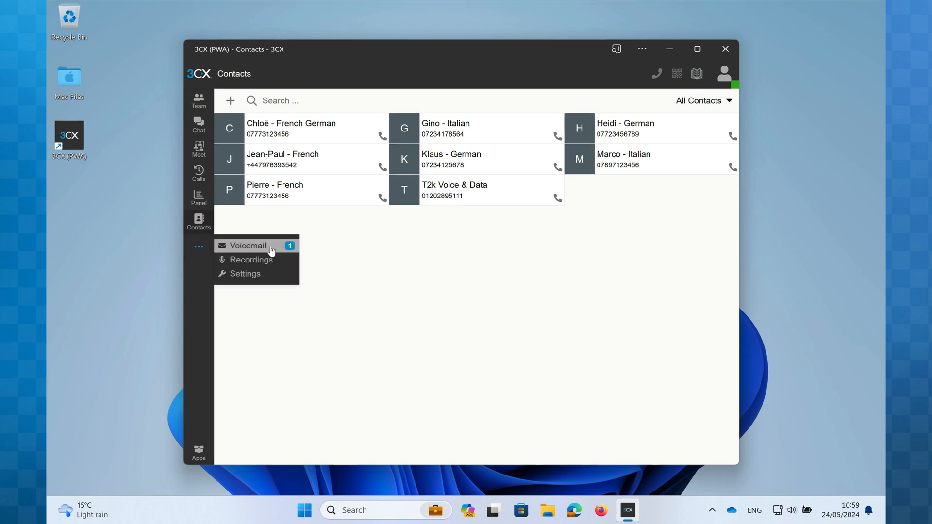
pyautogui.click(247, 245)
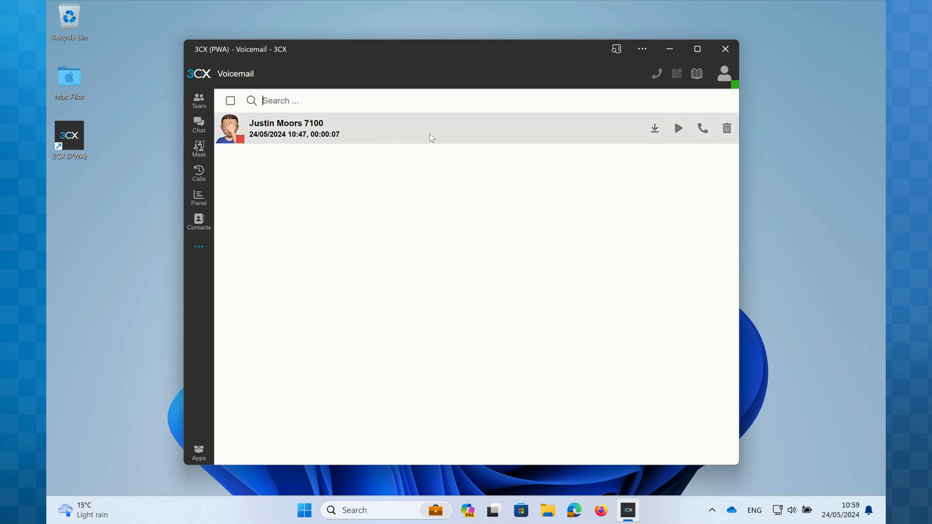
pyautogui.moveTo(298, 132)
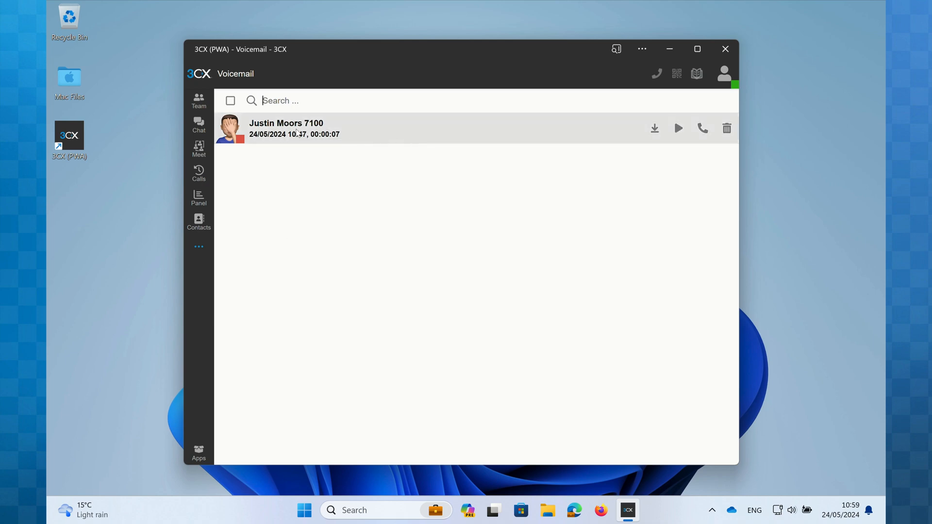
pyautogui.click(198, 248)
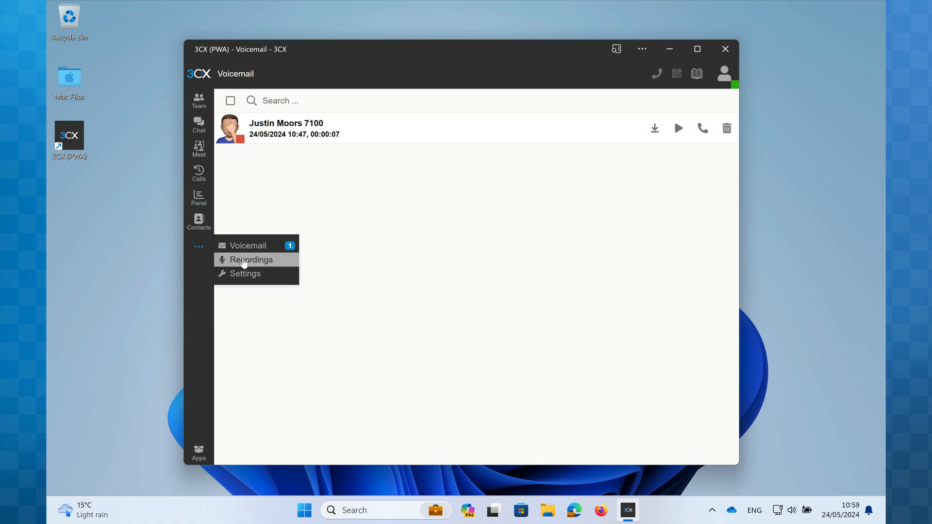
pyautogui.click(250, 260)
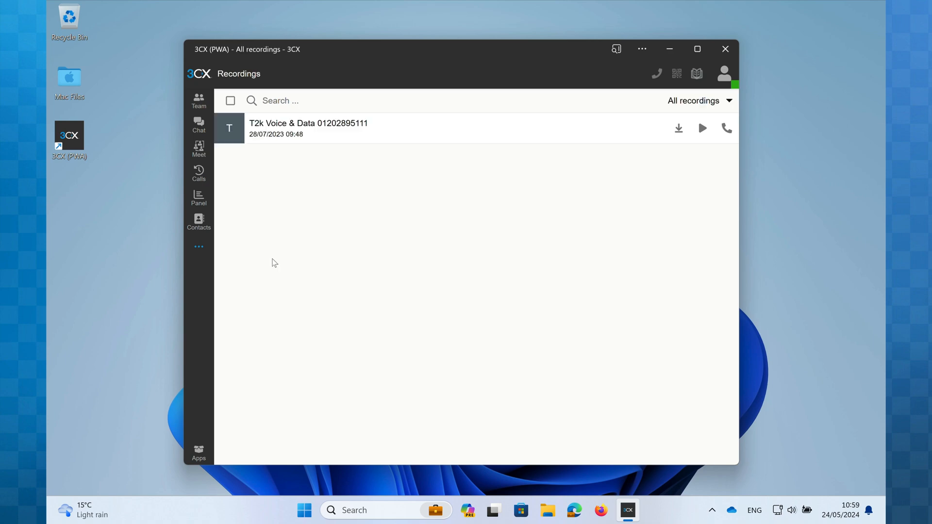
pyautogui.moveTo(611, 165)
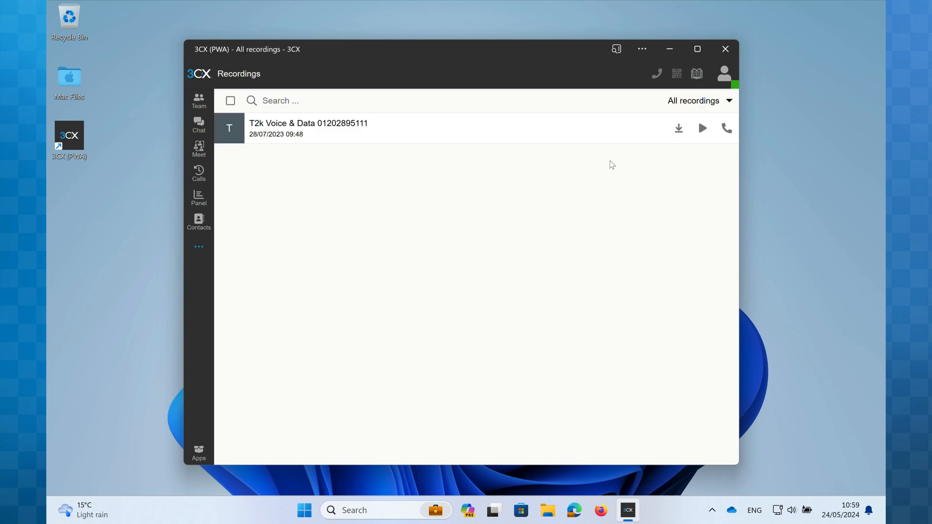
pyautogui.click(697, 100)
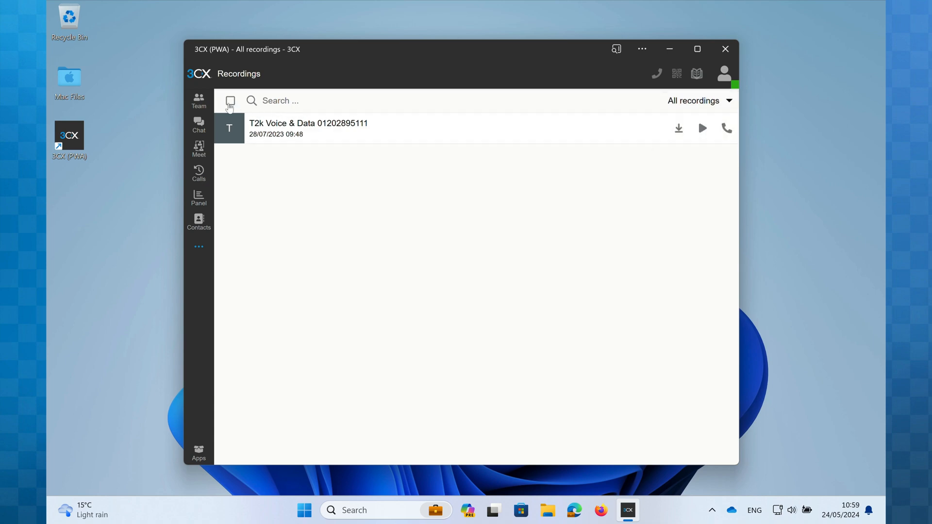
pyautogui.click(198, 100)
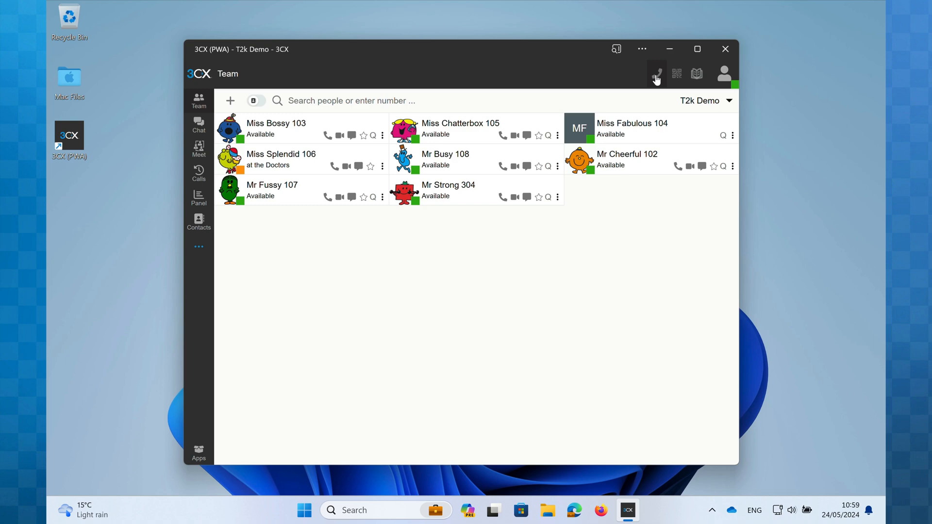
pyautogui.click(655, 74)
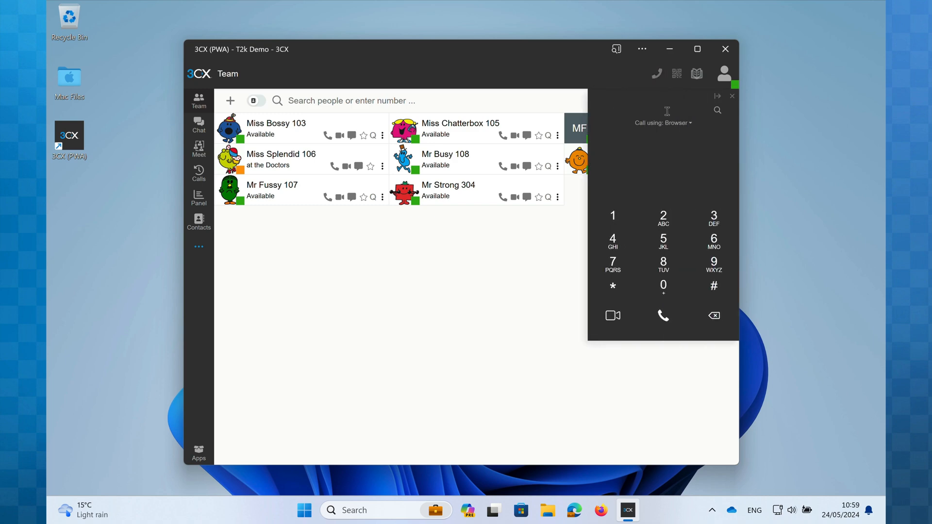
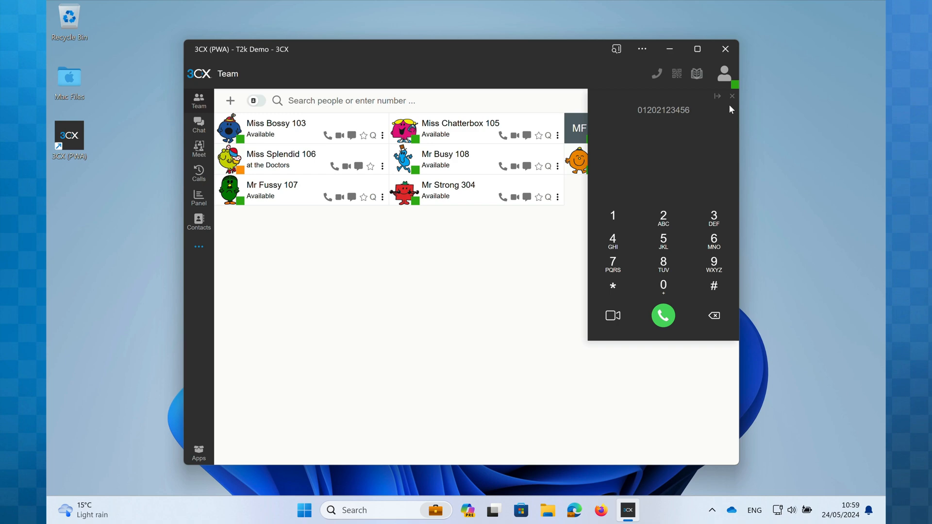
pyautogui.moveTo(731, 101)
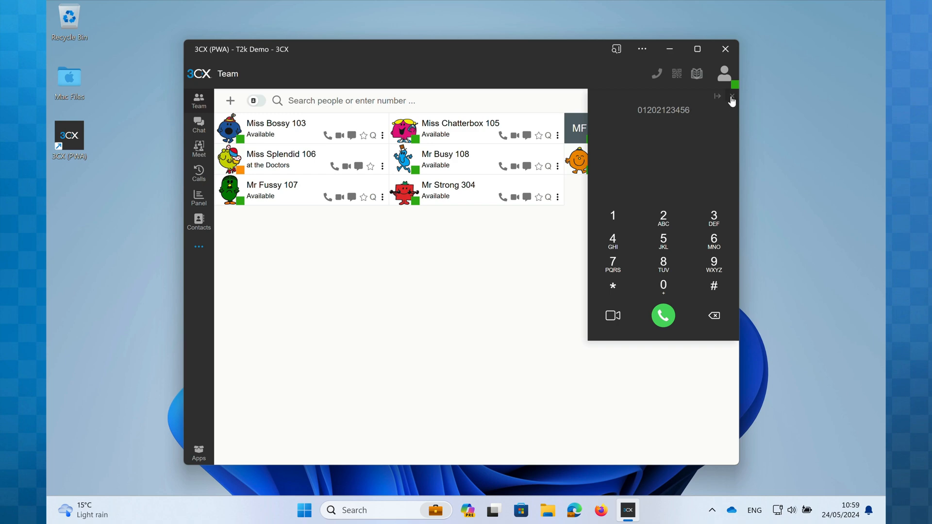
pyautogui.click(732, 97)
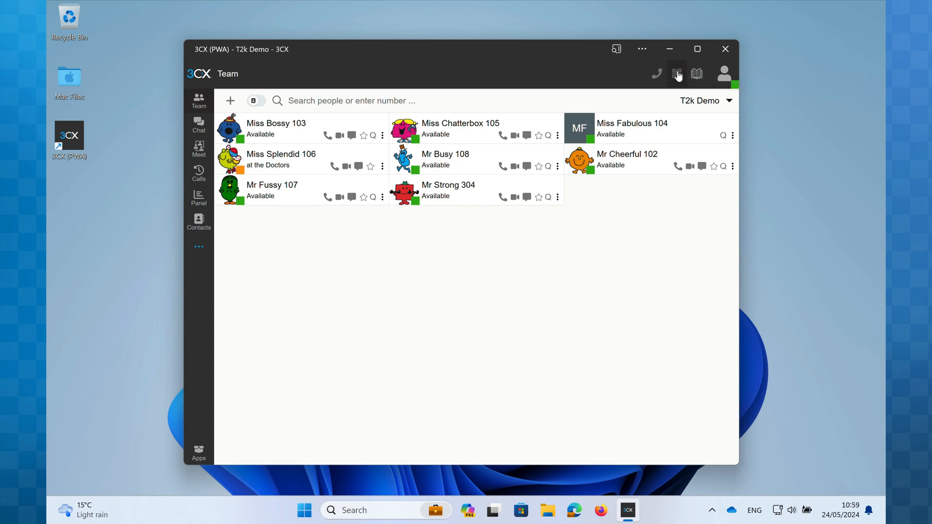
pyautogui.click(676, 74)
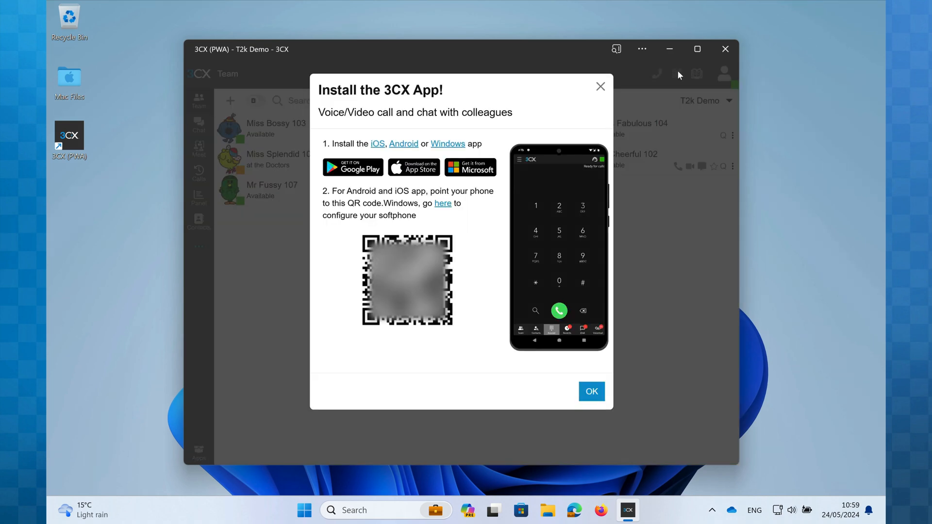
pyautogui.moveTo(629, 376)
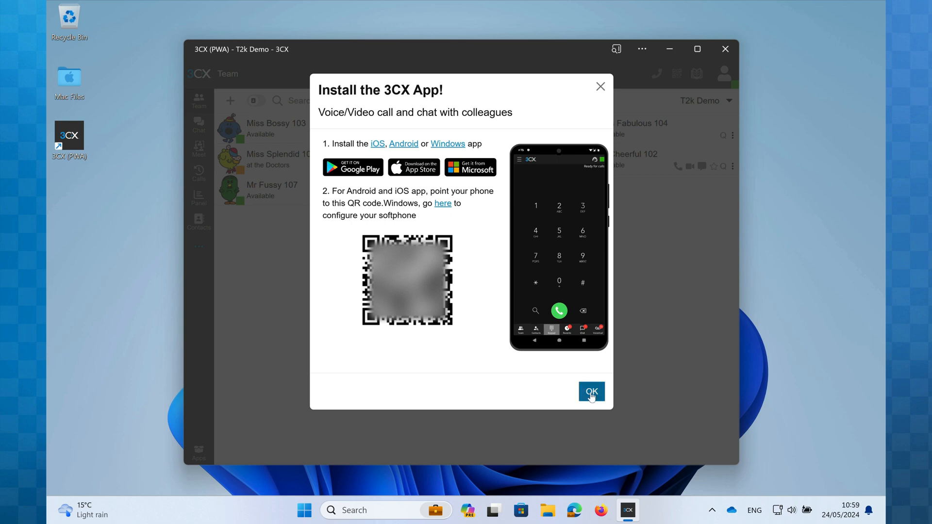
pyautogui.click(590, 391)
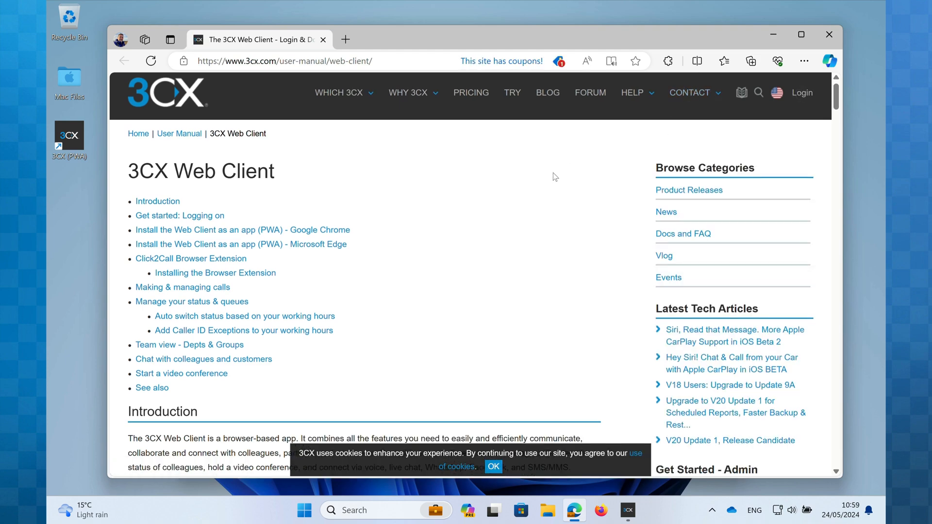
pyautogui.scroll(-3)
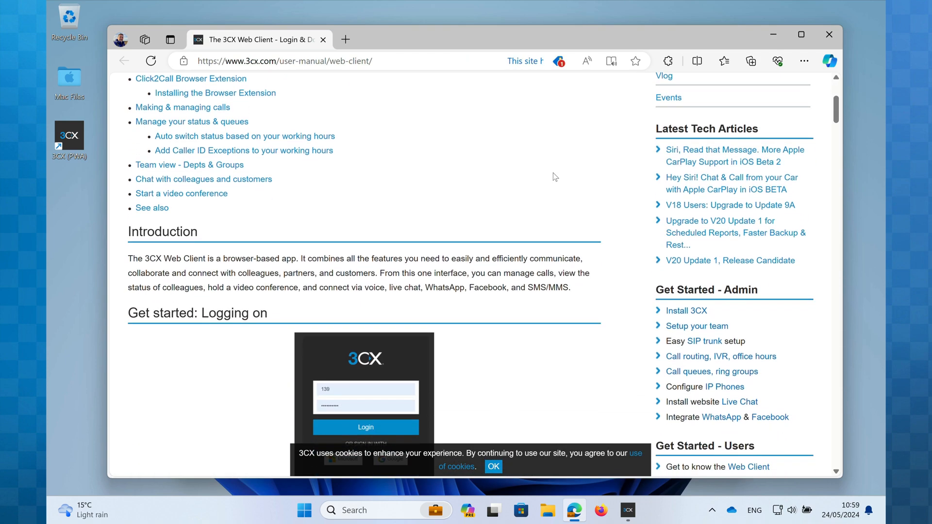
pyautogui.scroll(-3)
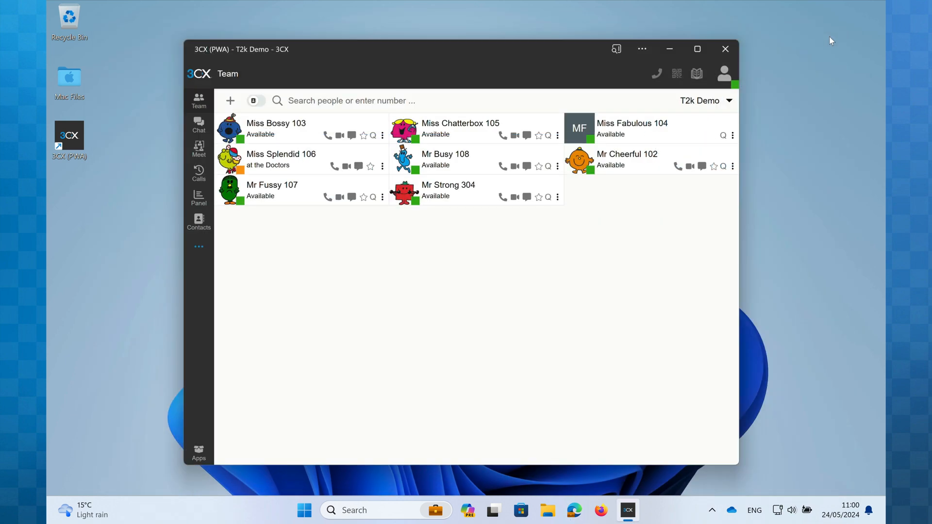
pyautogui.moveTo(724, 72)
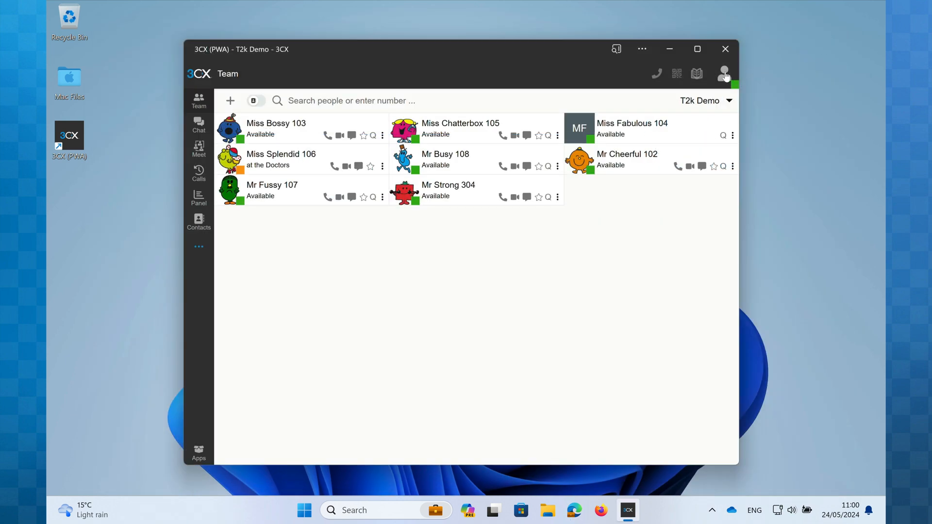
pyautogui.click(724, 72)
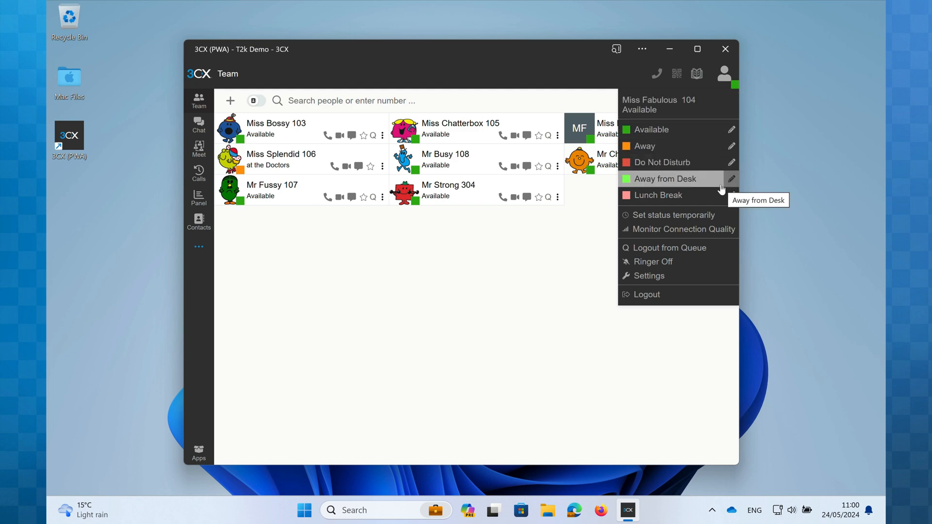
pyautogui.click(660, 162)
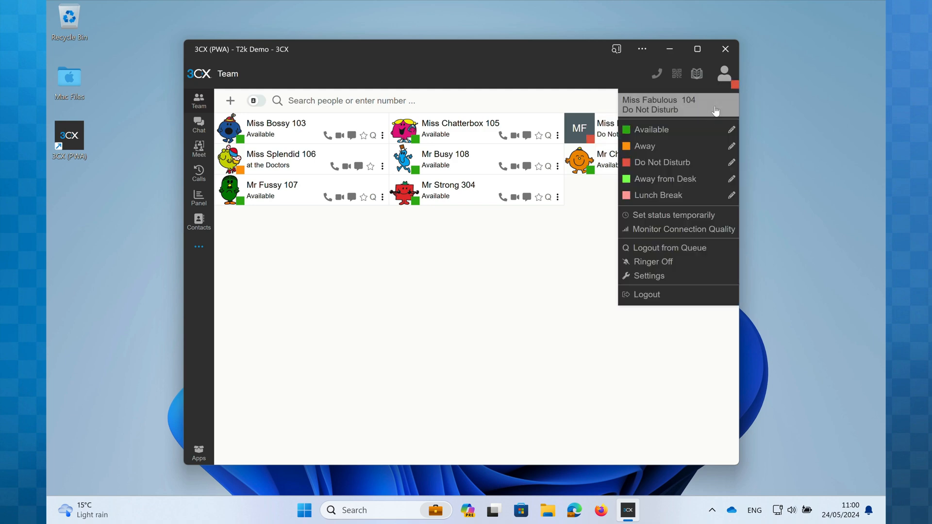
pyautogui.click(651, 129)
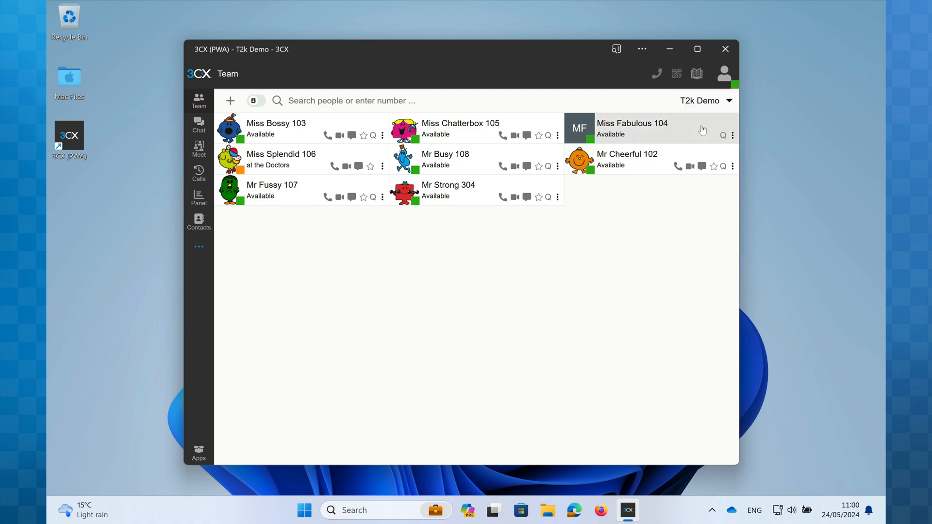
pyautogui.moveTo(704, 129)
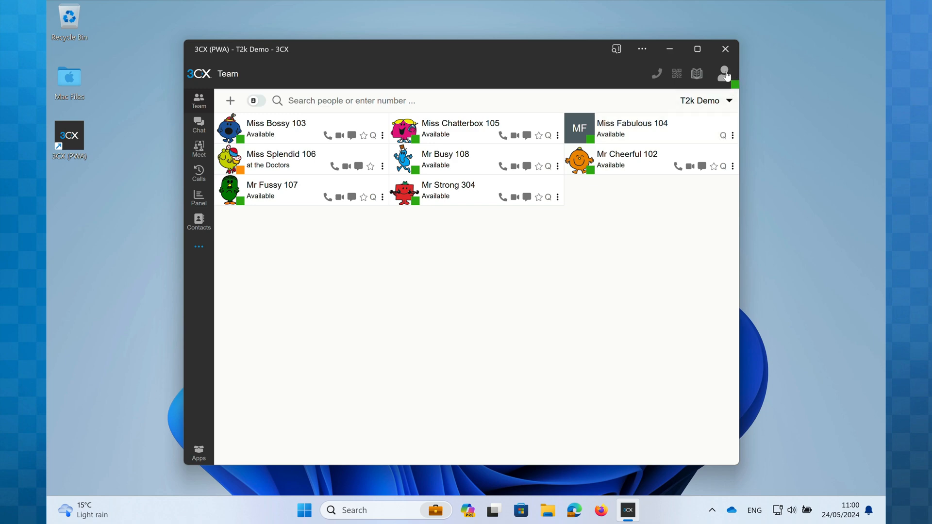
# Step: Reach the General settings page for Miss Fabulous 104 via the header avatar menu
pyautogui.click(724, 73)
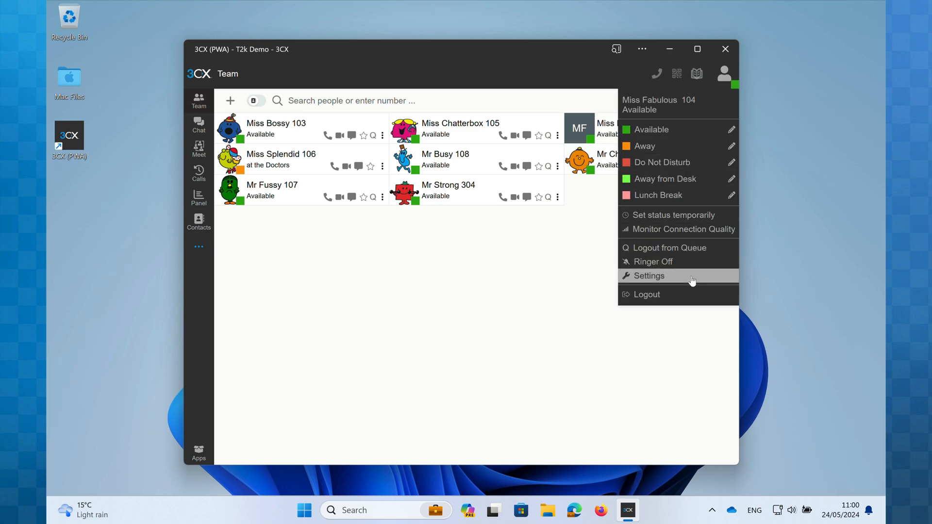
pyautogui.click(648, 274)
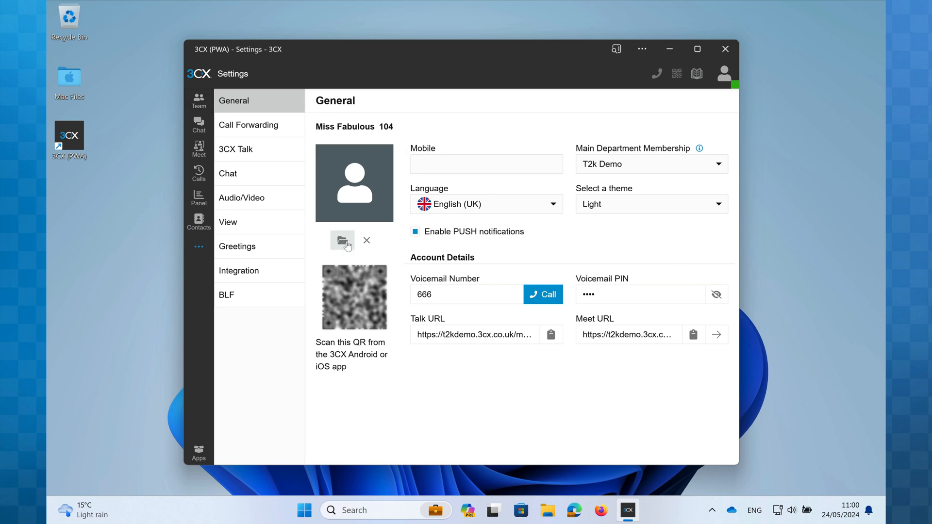
pyautogui.moveTo(347, 245)
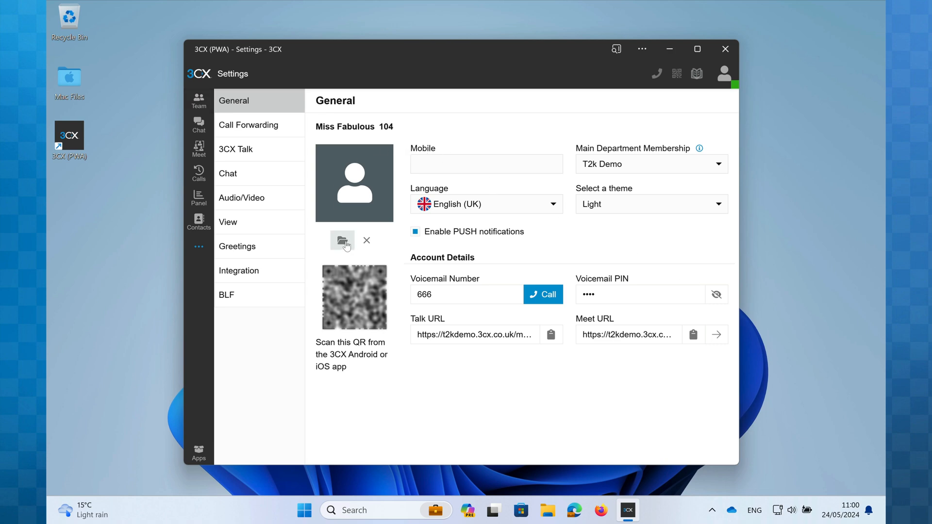
# Step: Choose the Miss Fabulous image file as the new profile picture, showing its crop preview
pyautogui.click(341, 240)
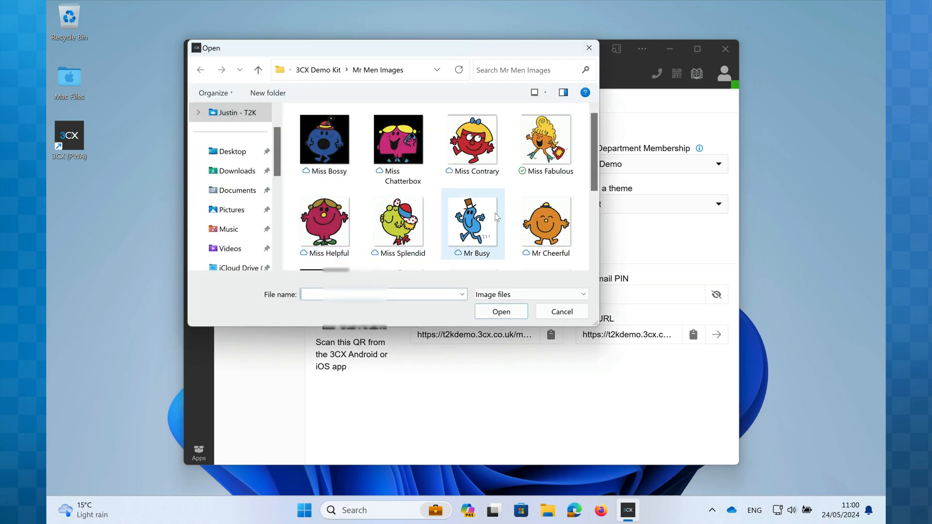
pyautogui.click(545, 139)
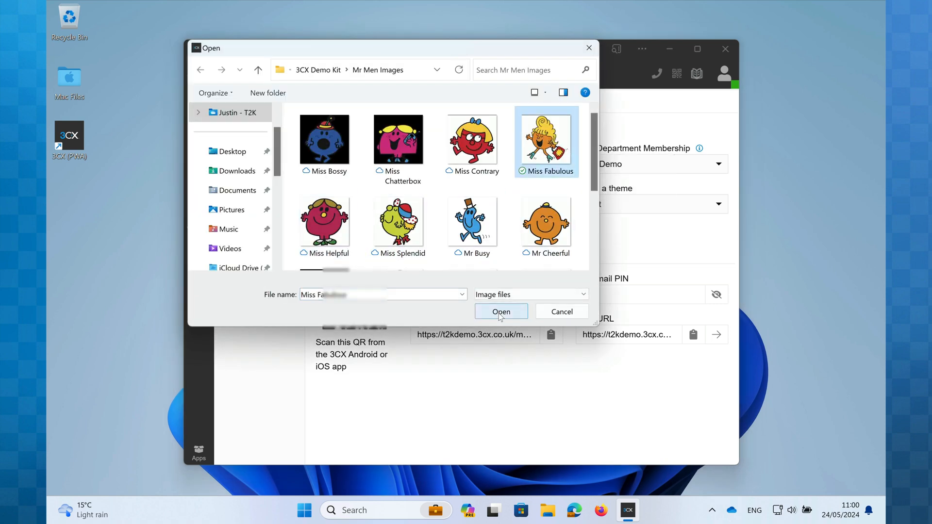
pyautogui.click(501, 311)
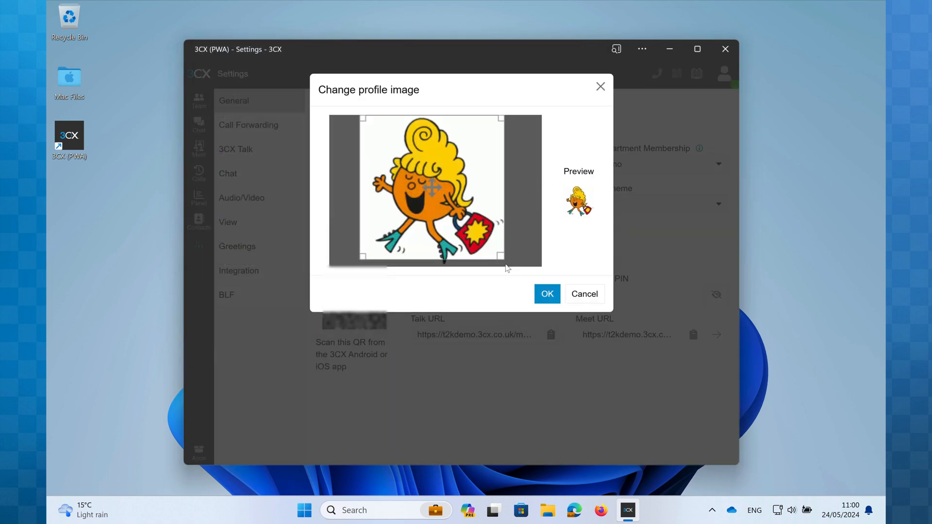
# Step: Confirm the Miss Fabulous cartoon as profile image and return to the Team view
pyautogui.click(545, 293)
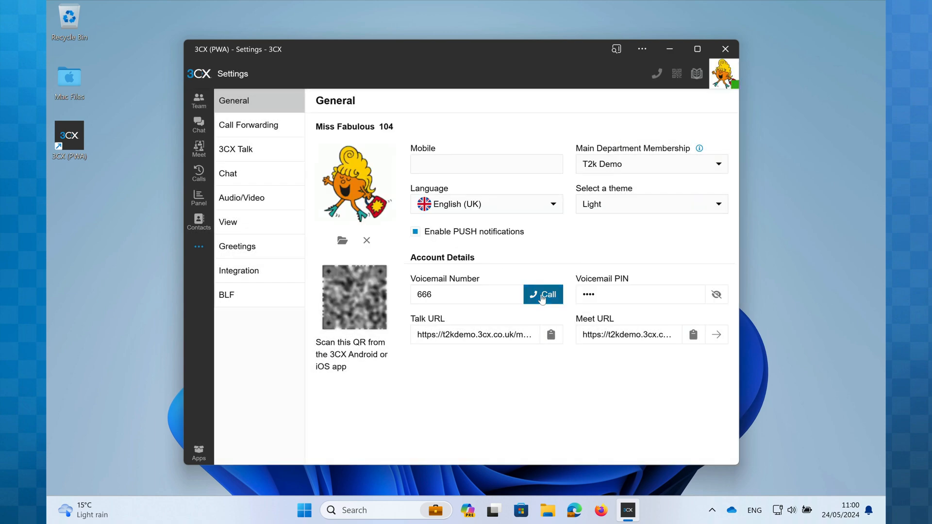
pyautogui.moveTo(215, 102)
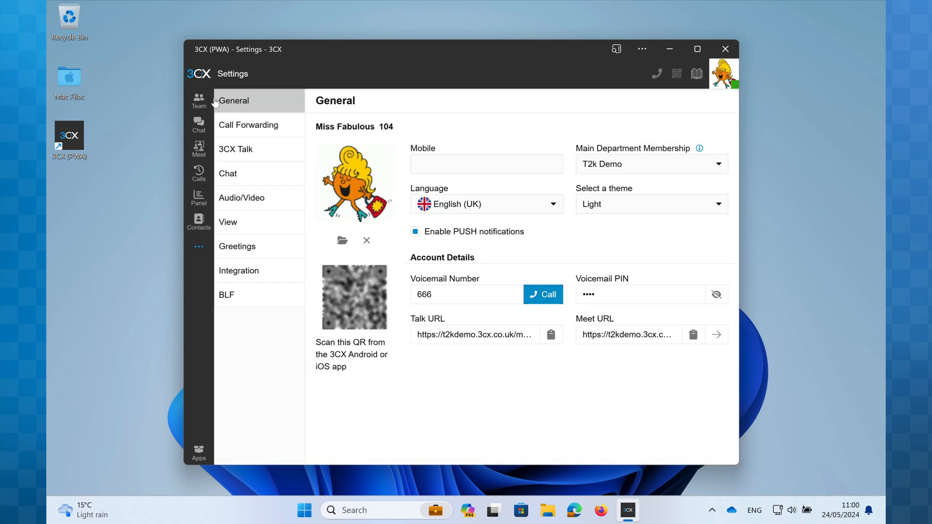
pyautogui.click(198, 100)
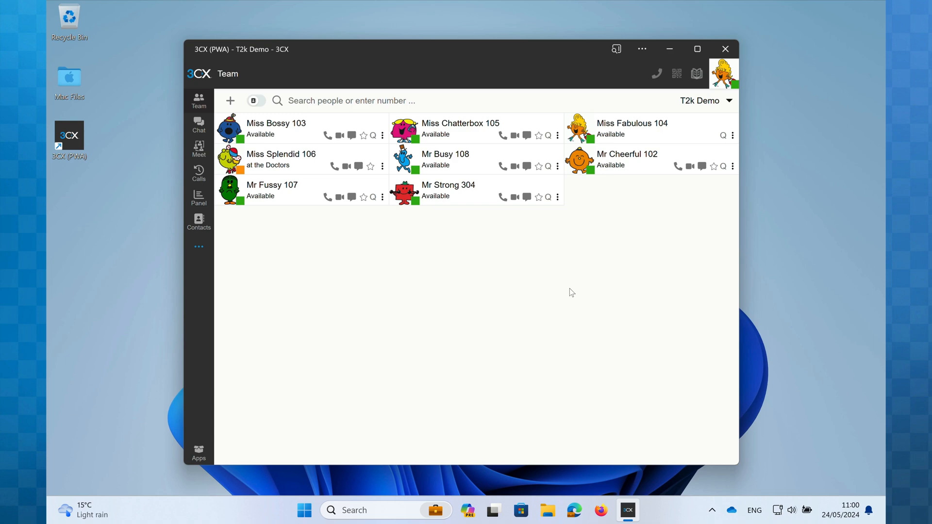